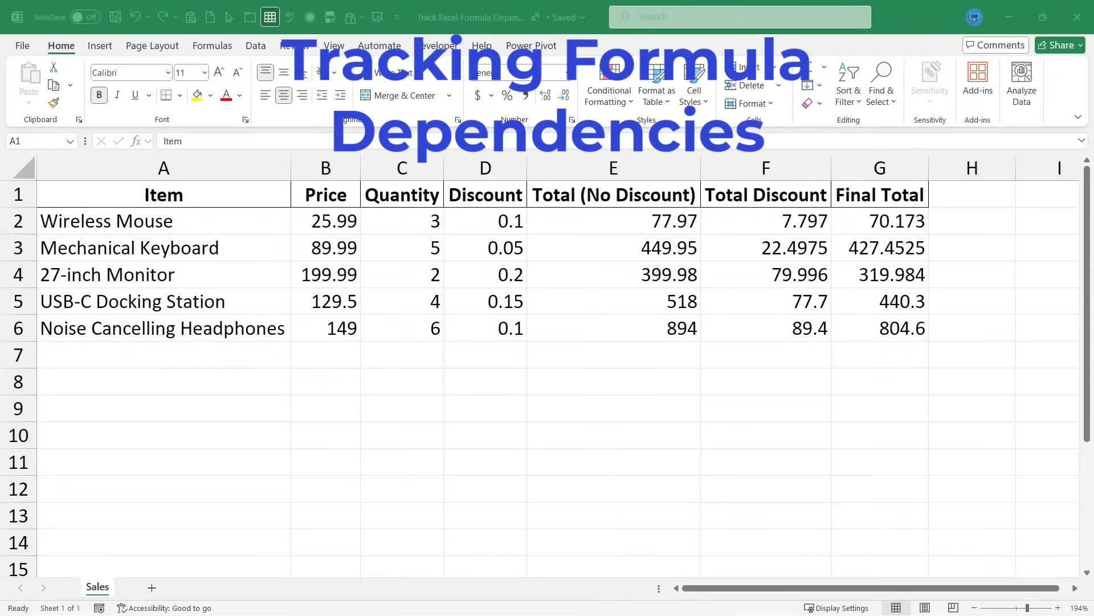
mouse_move(393, 324)
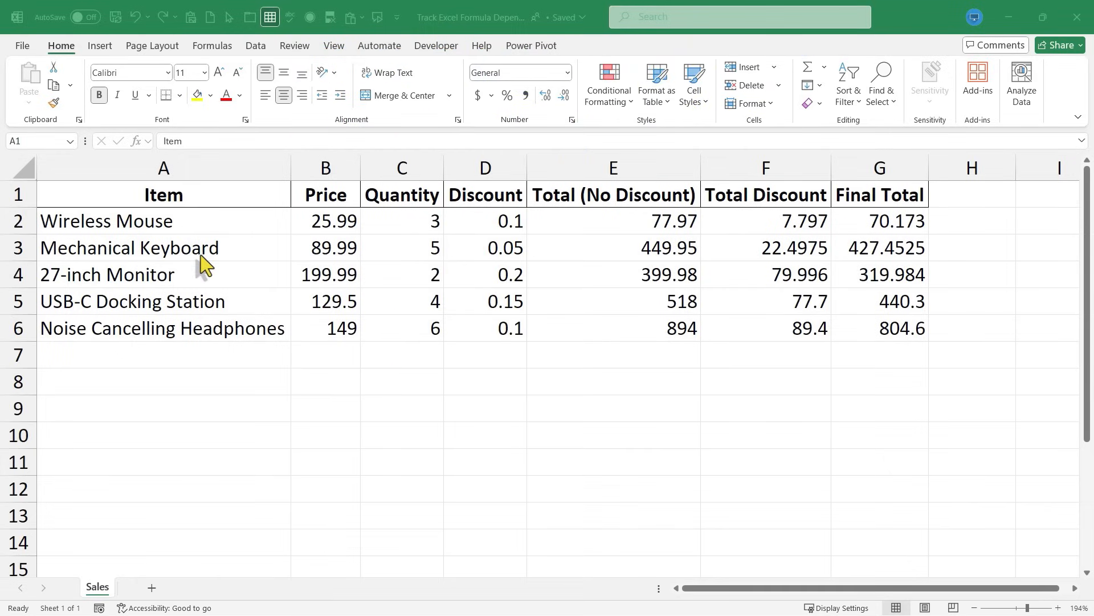
mouse_move(935, 230)
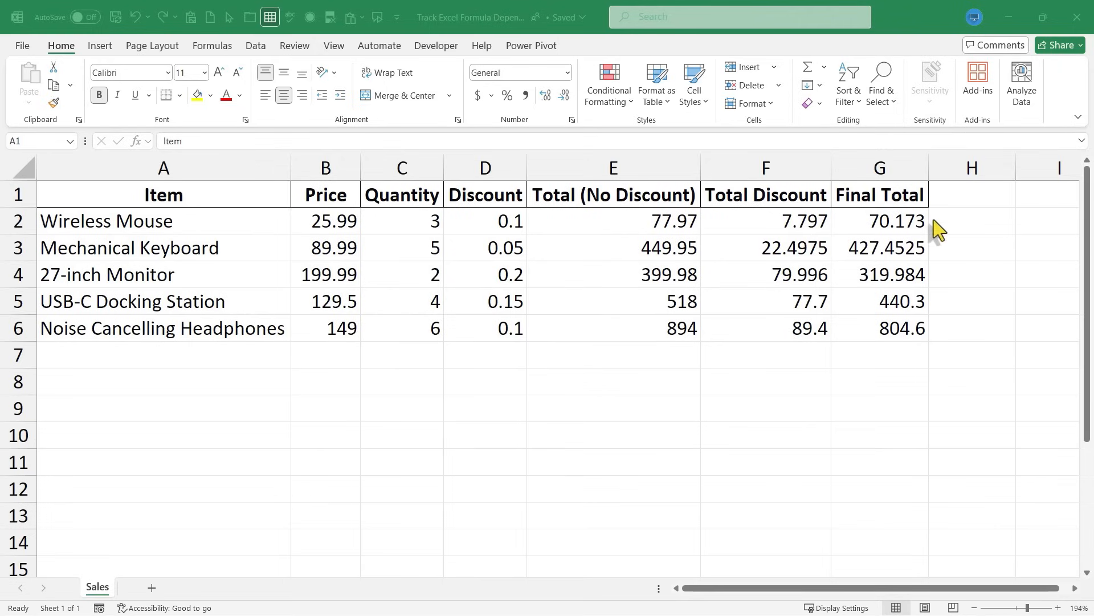
mouse_move(668, 368)
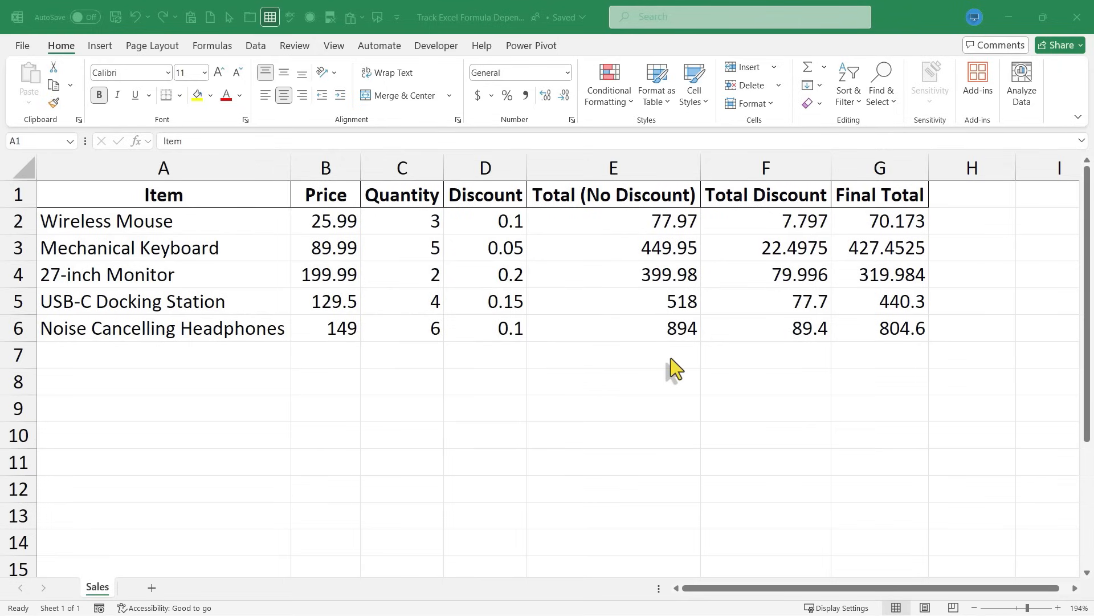
mouse_move(878, 221)
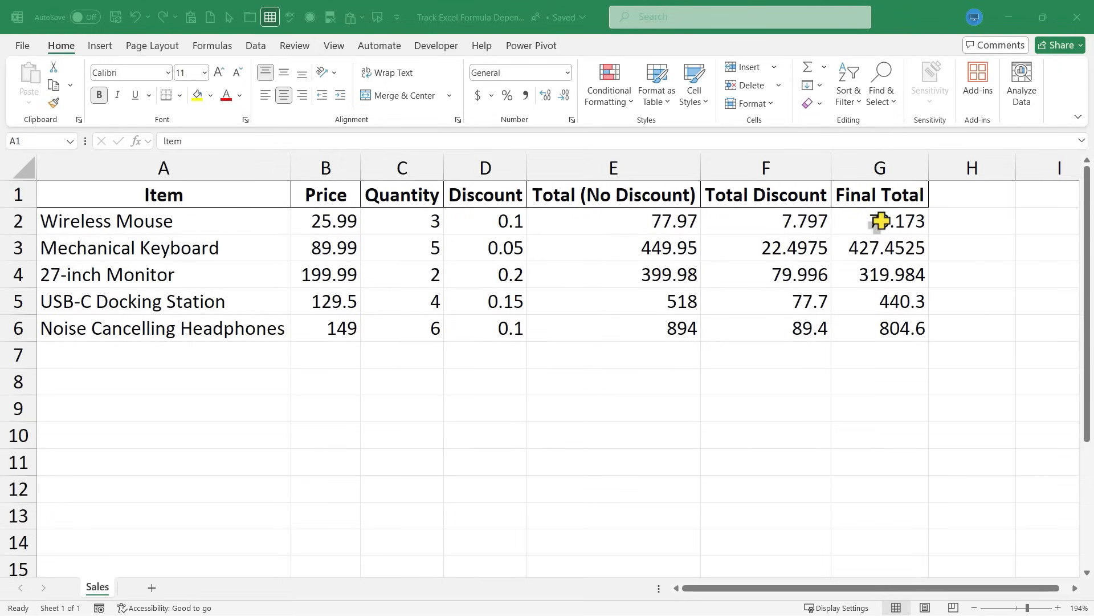
Review the Final Total and Total Discount formulas for the mouse, headphones, keyboard and monitor rows.
click(880, 221)
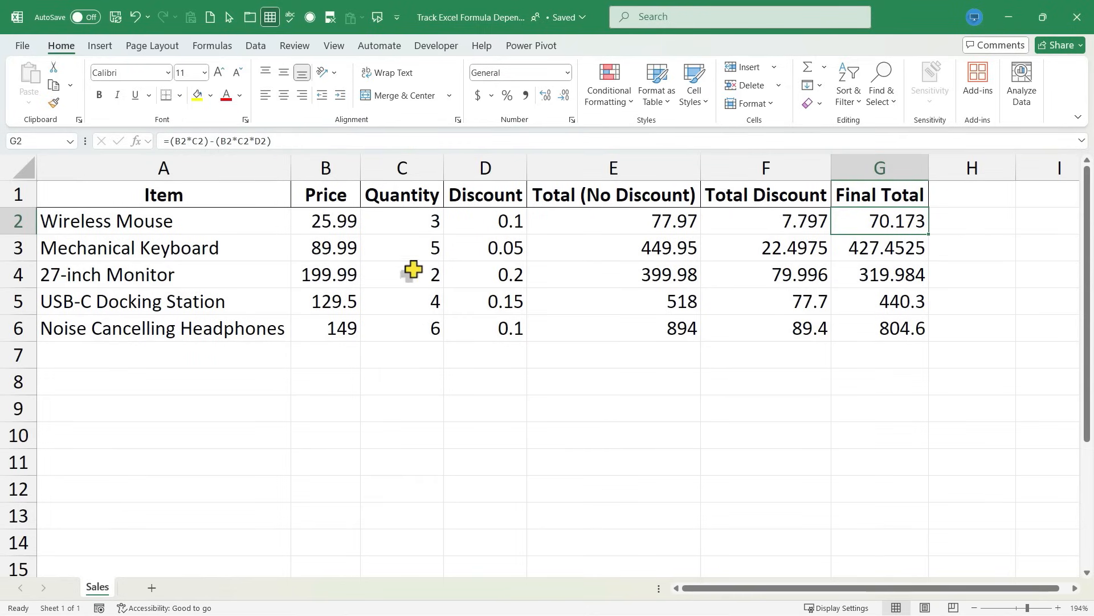
mouse_move(756, 267)
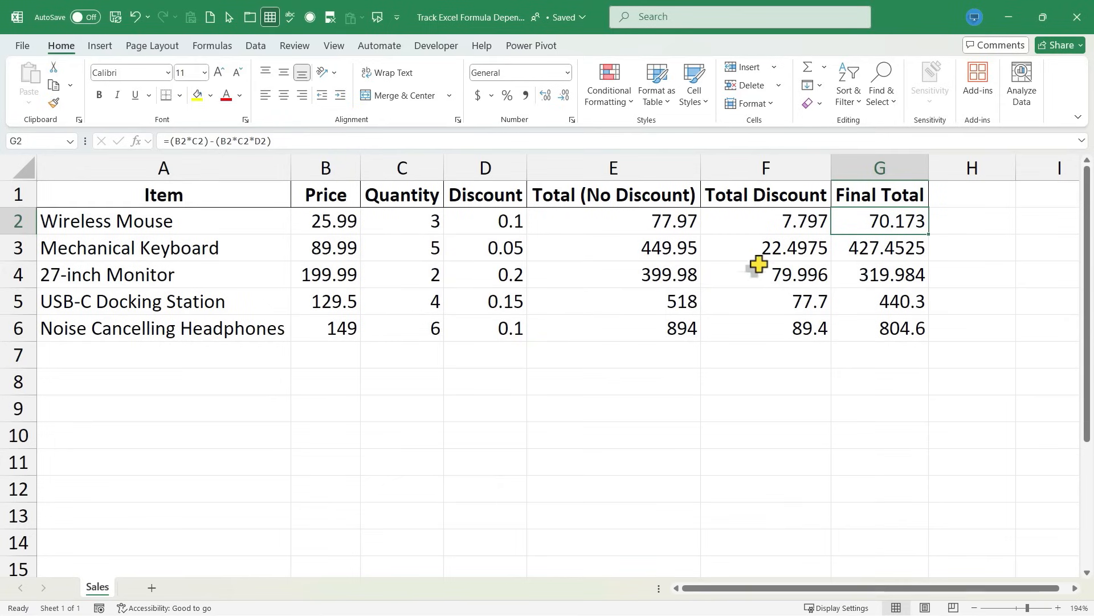
mouse_move(913, 227)
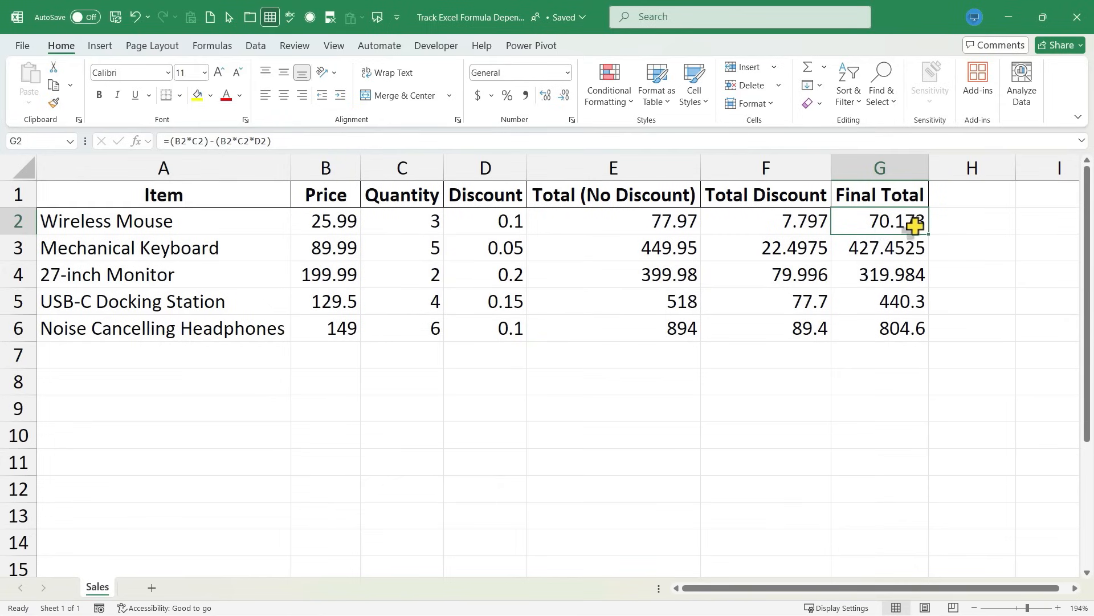
click(880, 274)
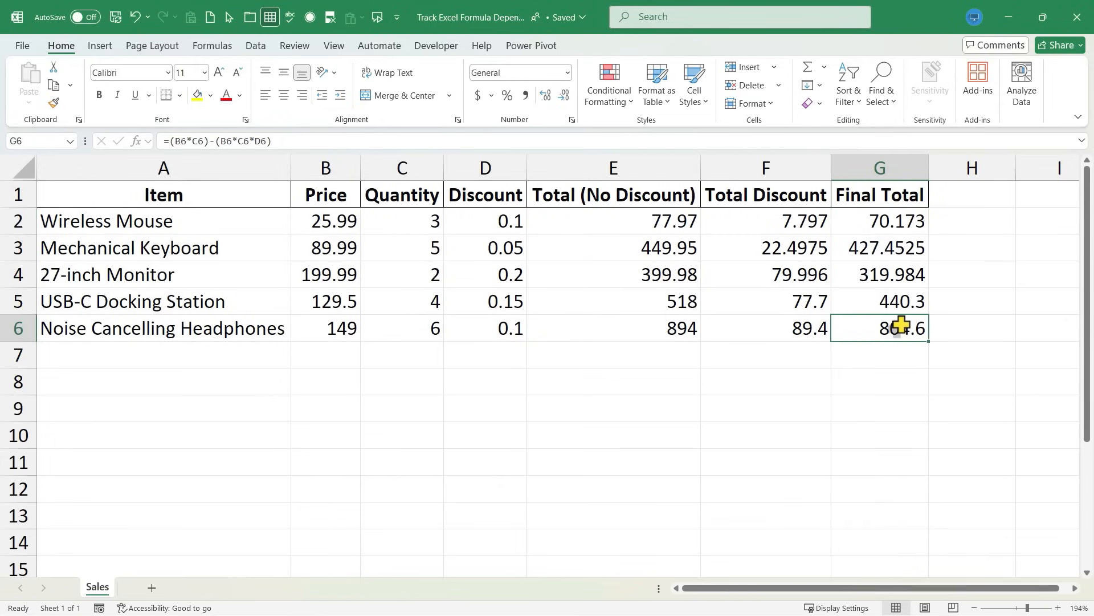
click(485, 247)
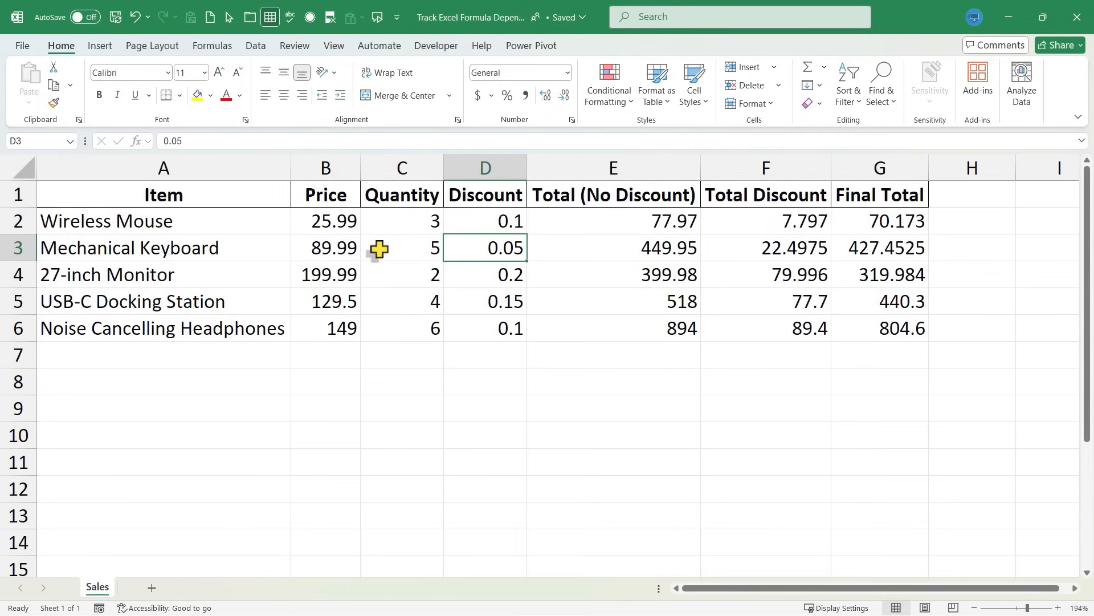
click(773, 275)
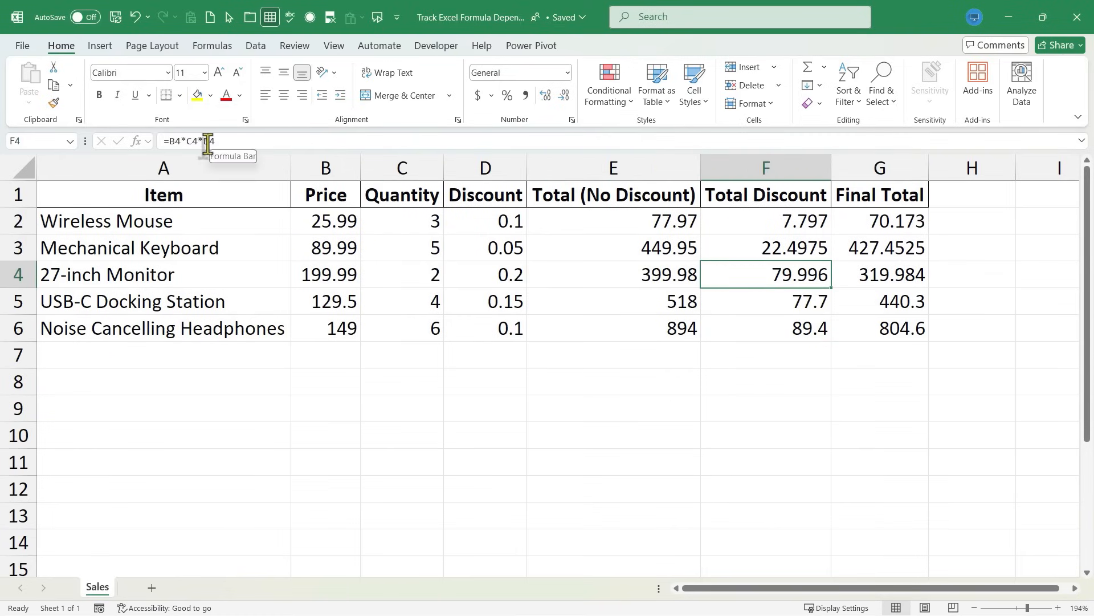
click(765, 382)
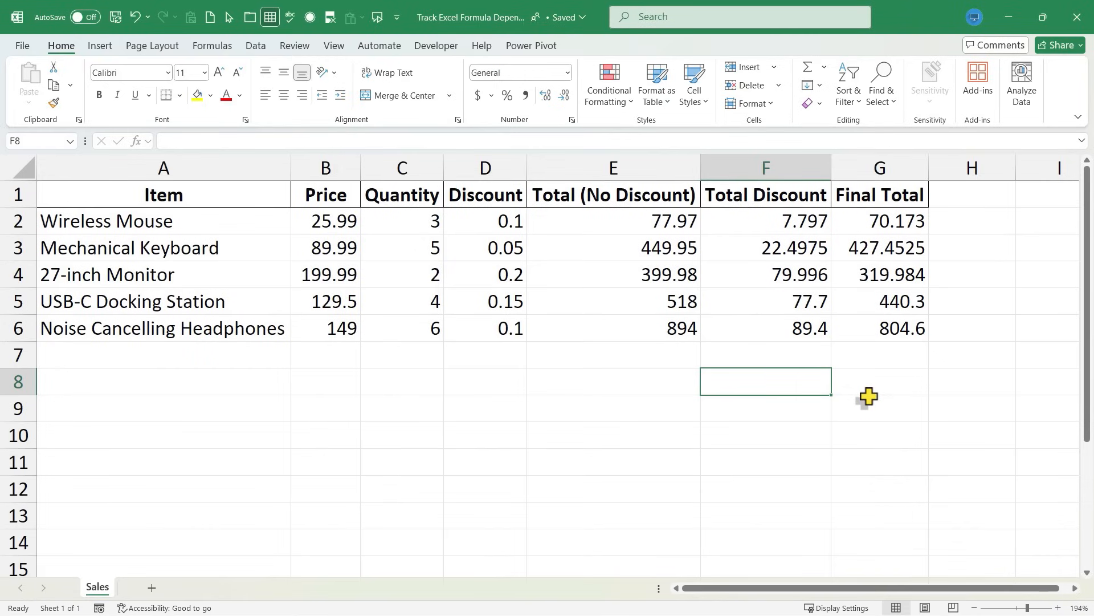
click(881, 353)
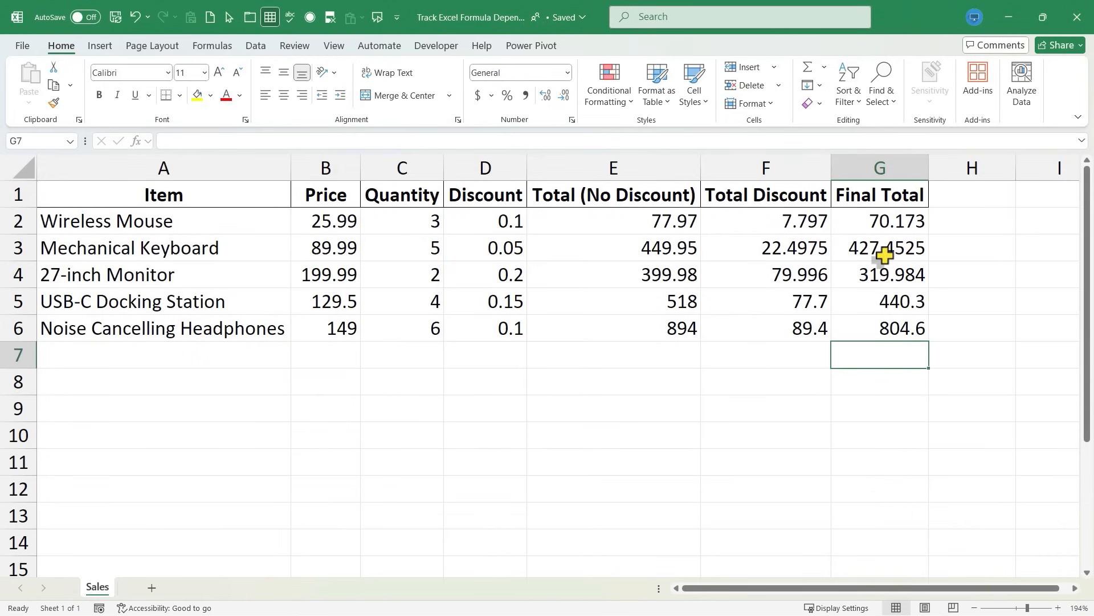
click(880, 247)
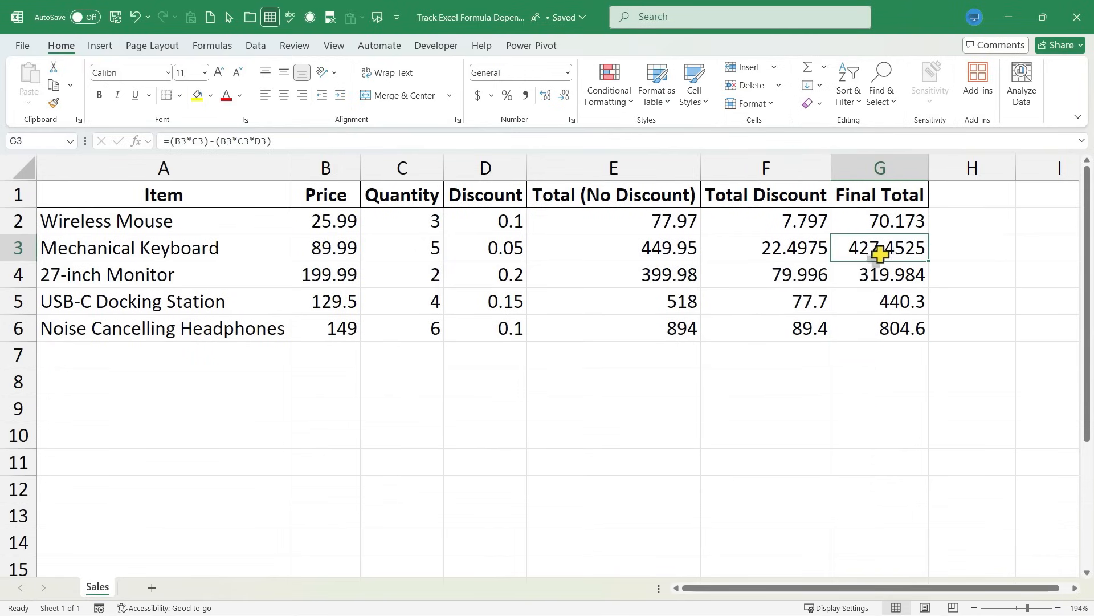
mouse_move(889, 268)
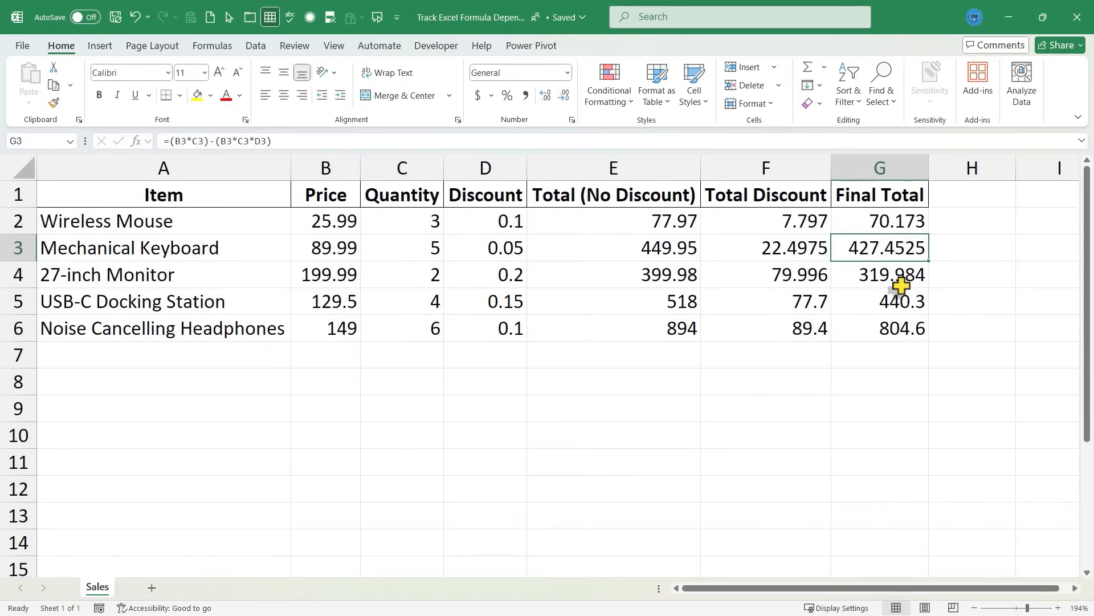
Highlight the precedent cells feeding the 27-inch Monitor Final Total with Ctrl+[.
click(890, 274)
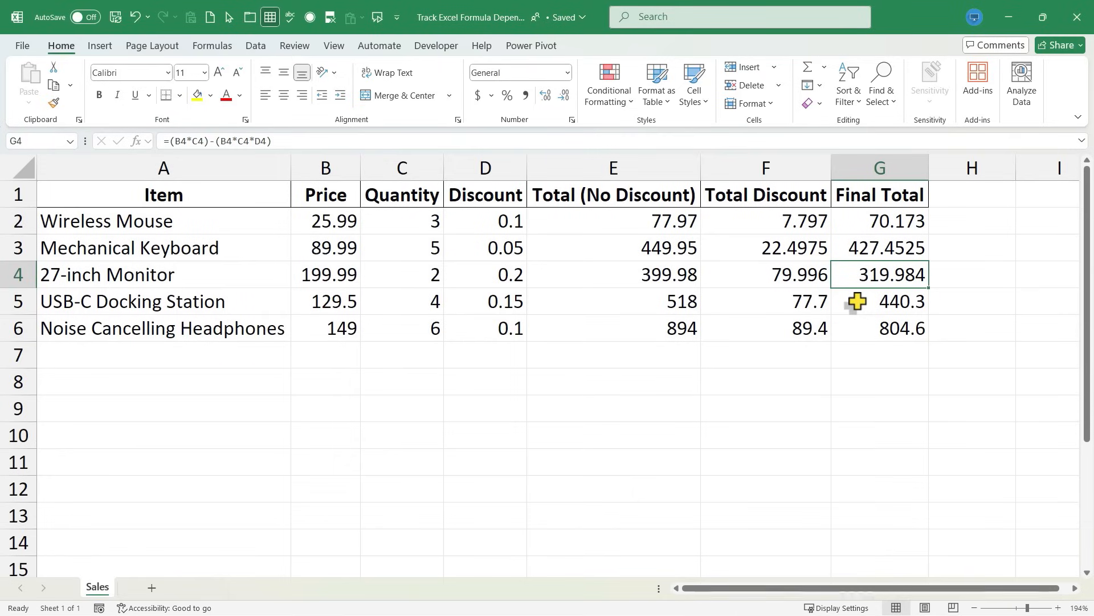
key(ctrl)
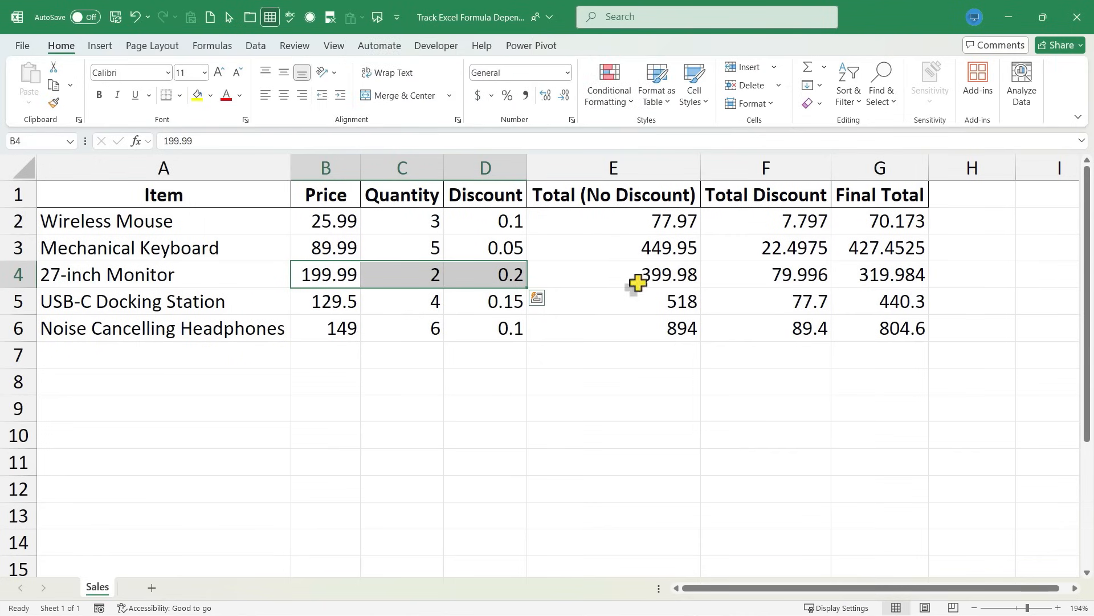
mouse_move(829, 281)
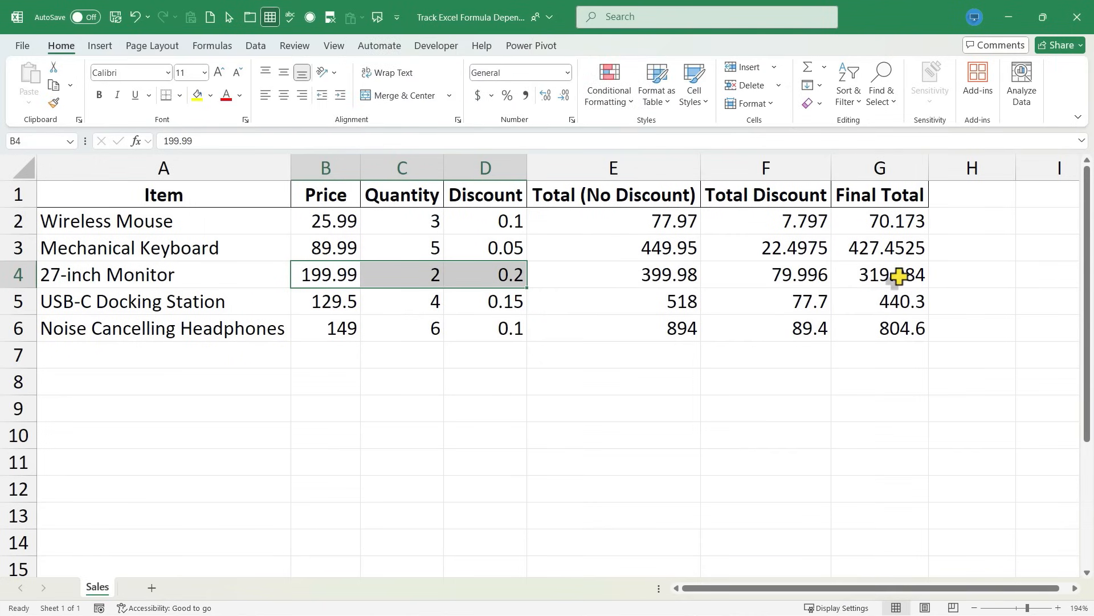
click(896, 275)
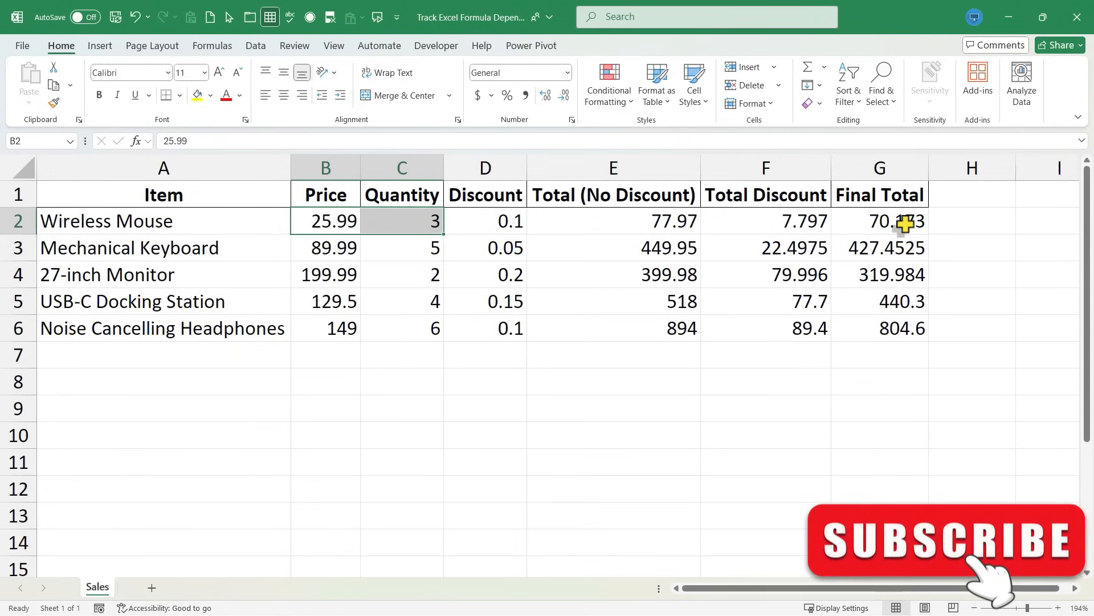
Change the Wireless Mouse price to the typo 2o.99 so its Final Total shows #VALUE!
click(881, 221)
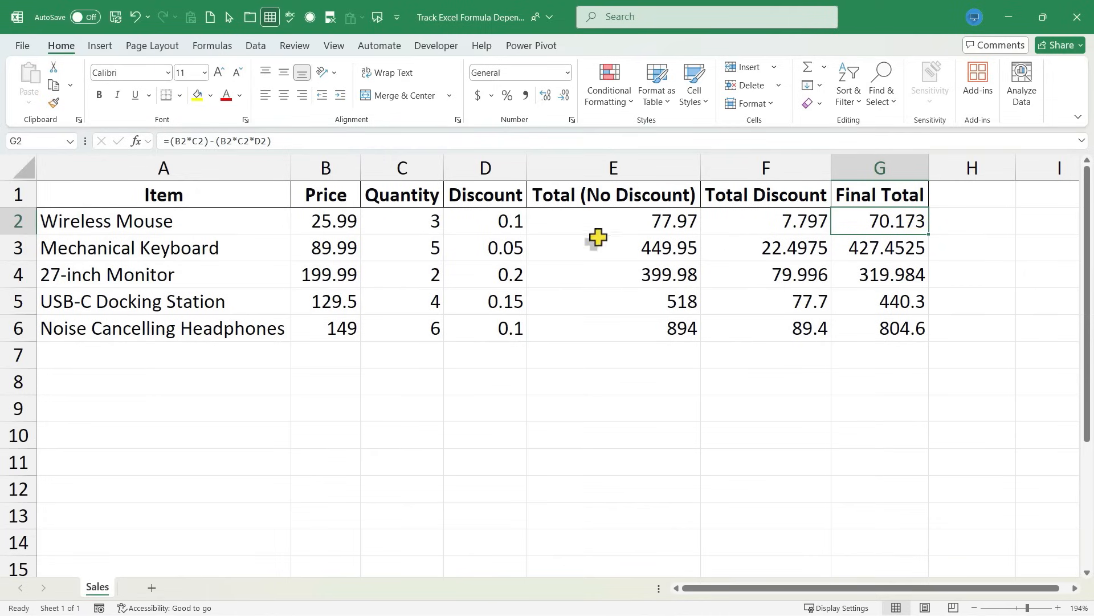
click(317, 221)
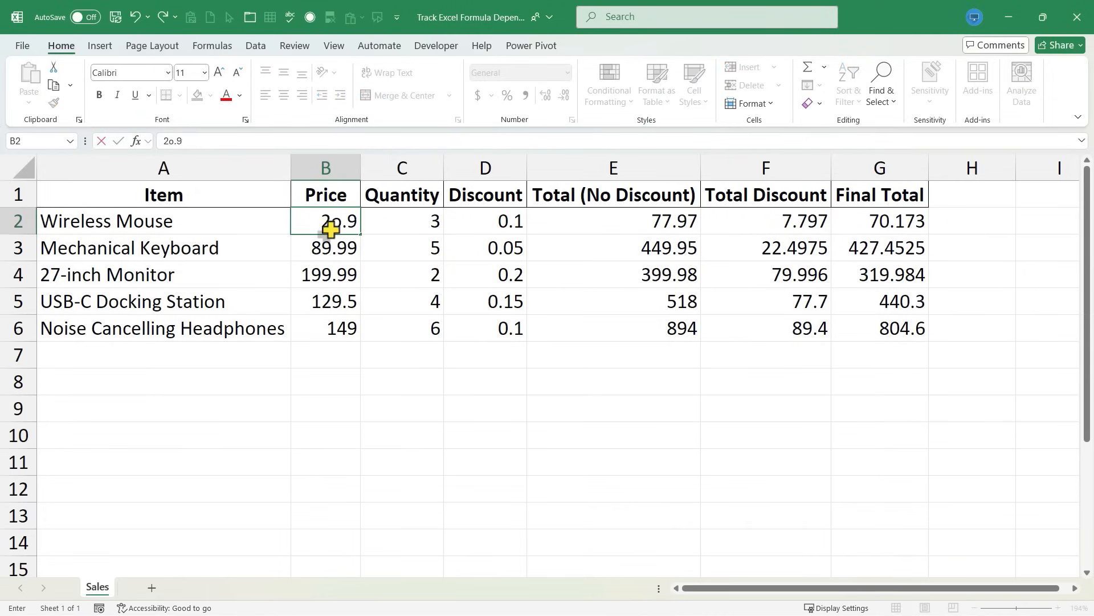
text(9)
key(Enter)
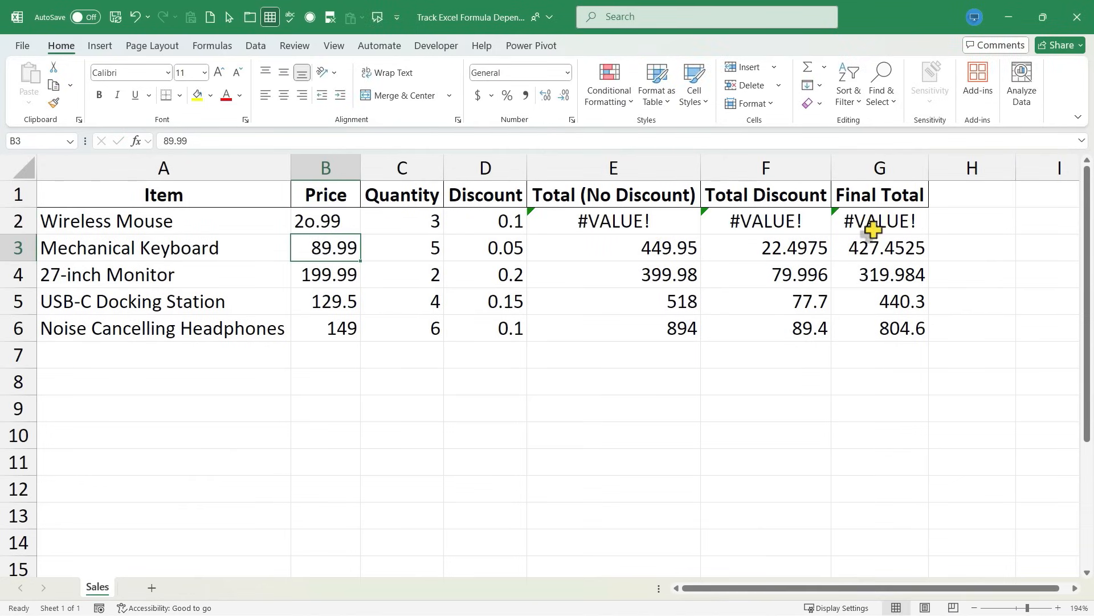
click(880, 221)
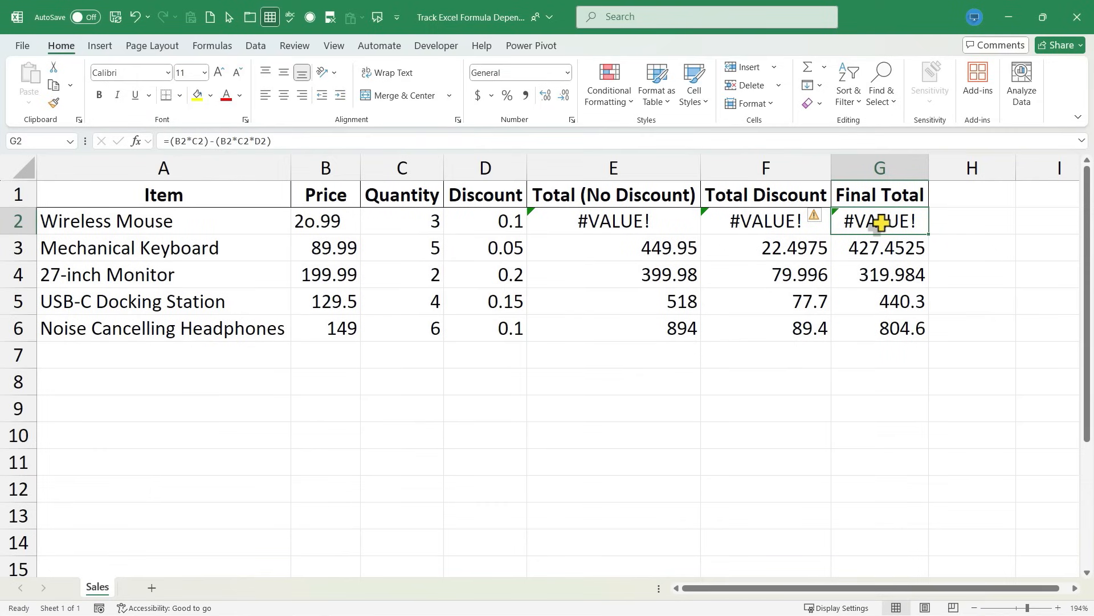
Jump from the erroring Final Total to its precedents B2:D2 and start re-entering the price as 20.
key(ctrl)
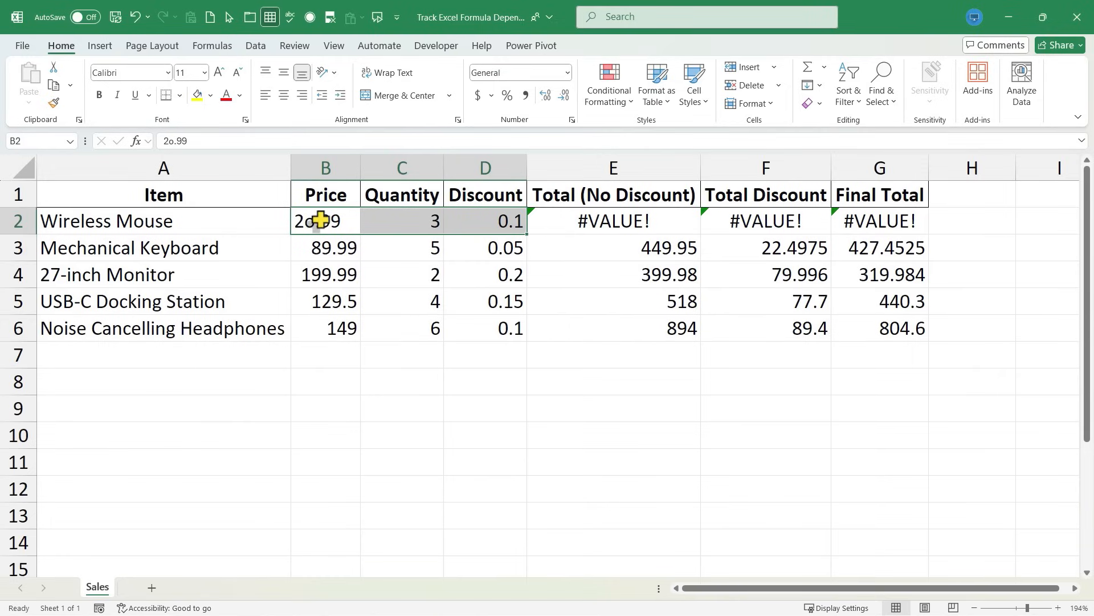
text(20)
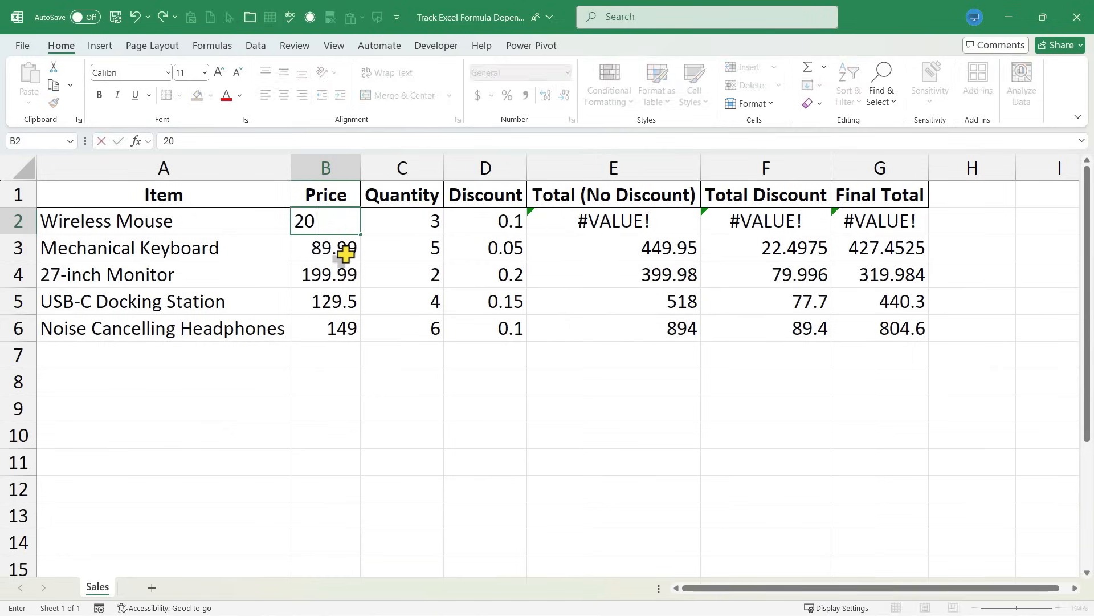